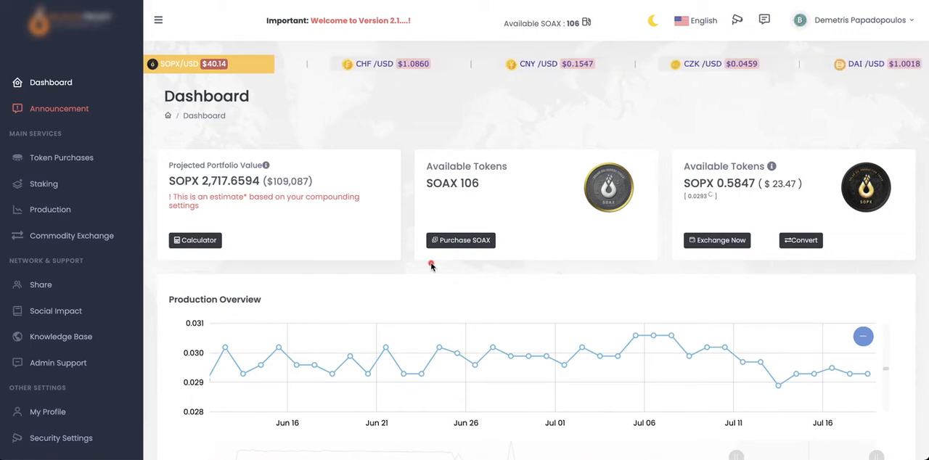
Step: Show the Share The Project page listing 60 Direct Referrals and the available rewards
click(40, 284)
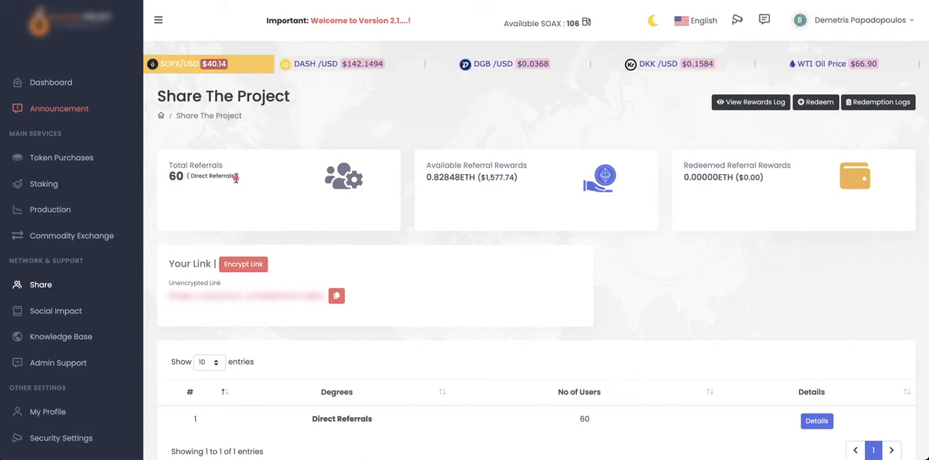
Step: Return to the Dashboard page with portfolio value, SOAX 106 and SOPX 0.5847 balances
click(51, 82)
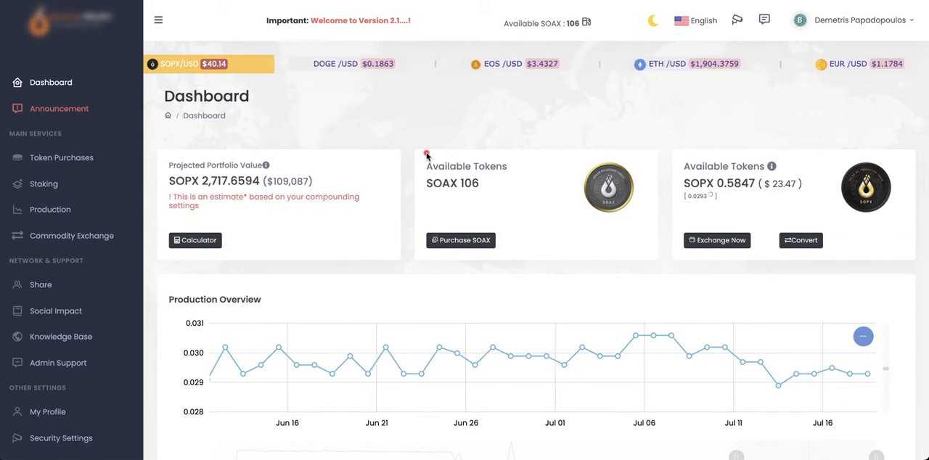